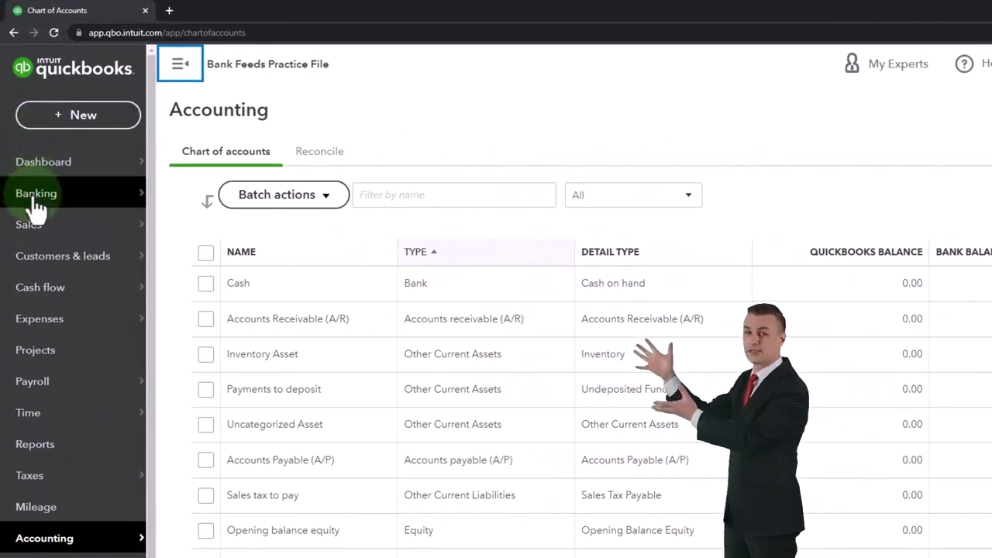
# - Go to the Banking page from the left navigation and scroll its content
pyautogui.click(37, 192)
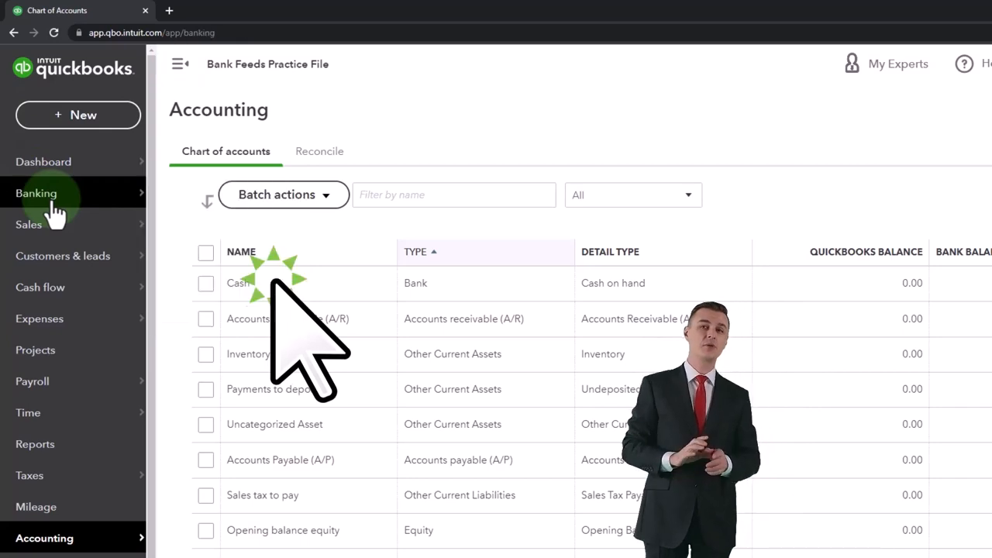
pyautogui.click(36, 193)
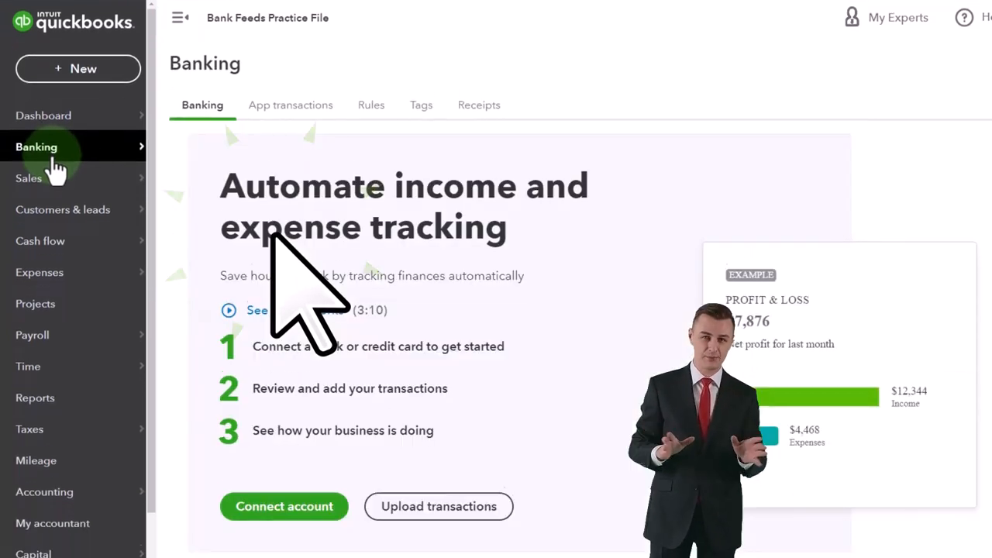
pyautogui.scroll(-3)
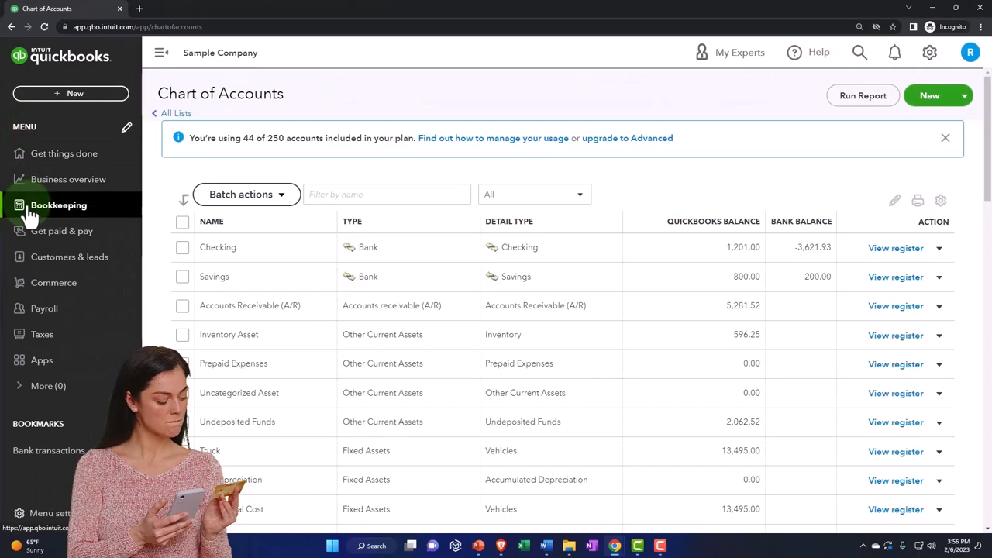
# - Show the Bank Feeds Practice File's Banking page, ready for adding transactions
pyautogui.click(59, 205)
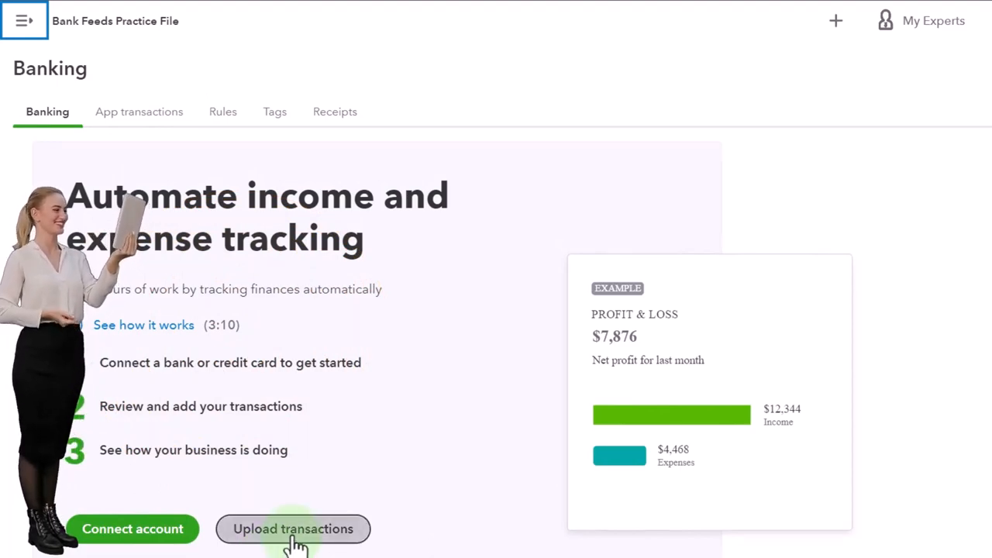
# - Start uploading transactions from a statement file on the Banking page
pyautogui.click(293, 528)
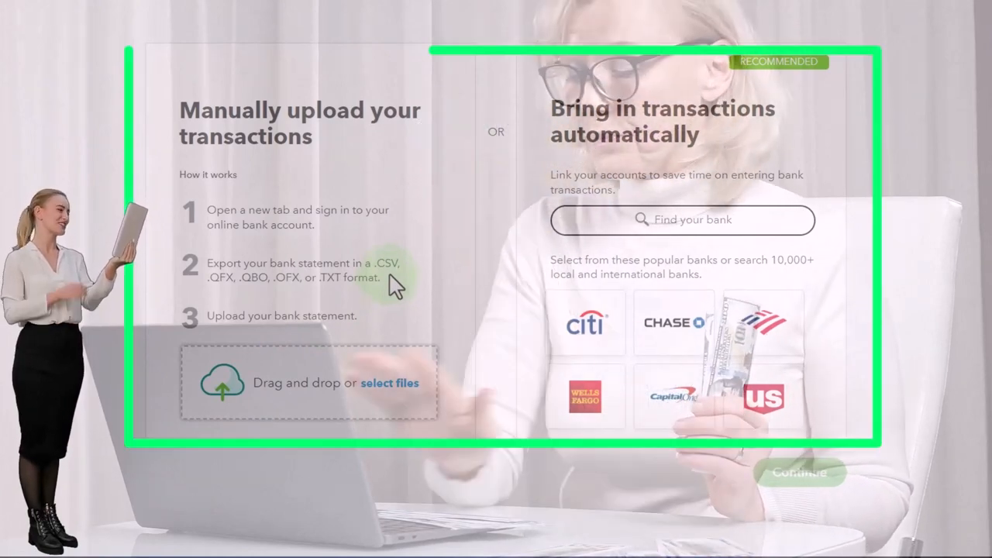
pyautogui.moveTo(260, 302)
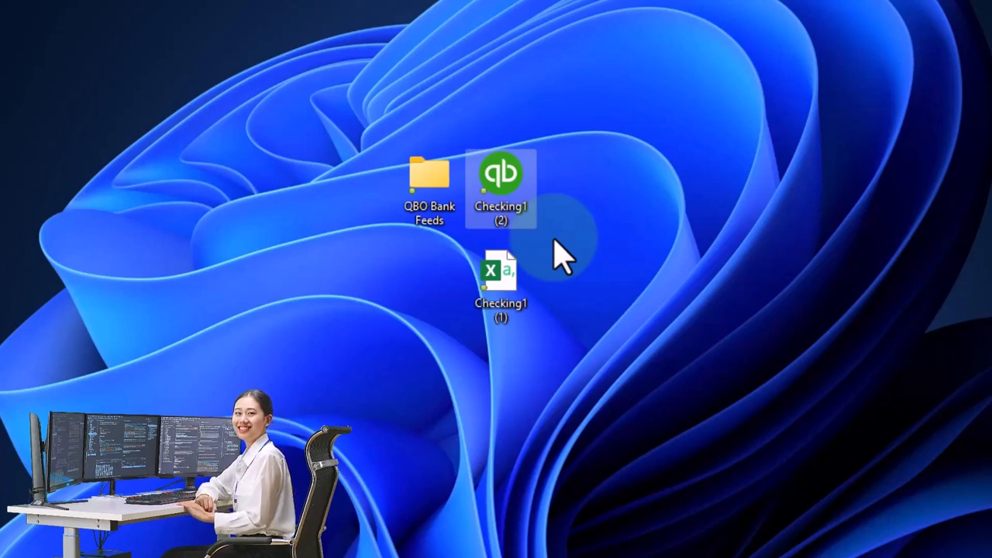
# - Inspect the Checking1 (2) file's properties on the desktop, confirming QuickBooks OFX (.qbo) data
pyautogui.doubleClick(500, 172)
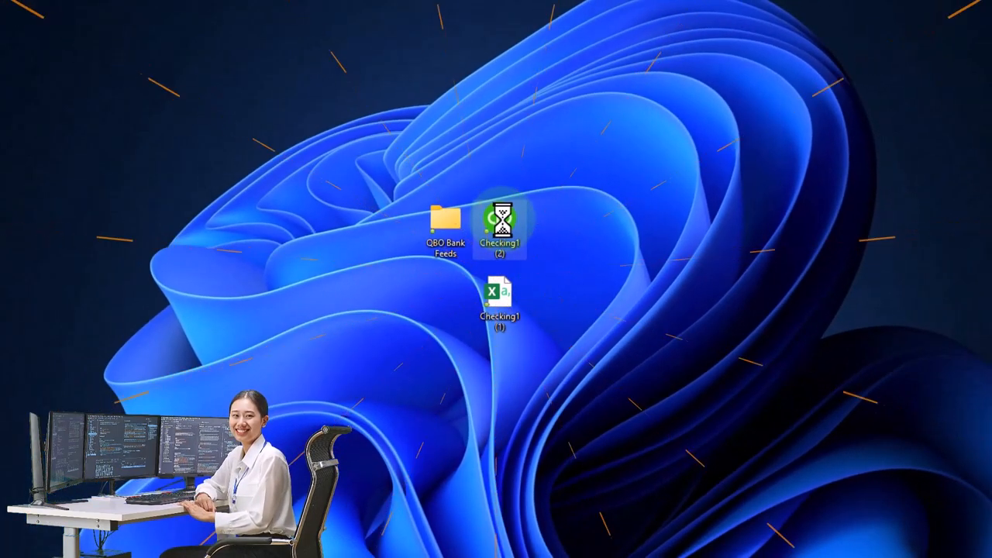
pyautogui.rightClick(502, 225)
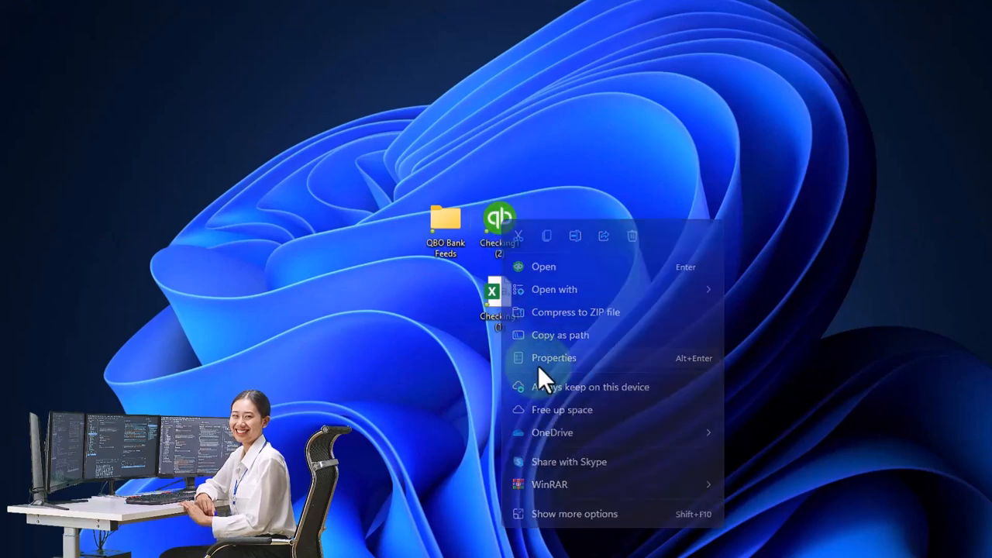
pyautogui.click(553, 357)
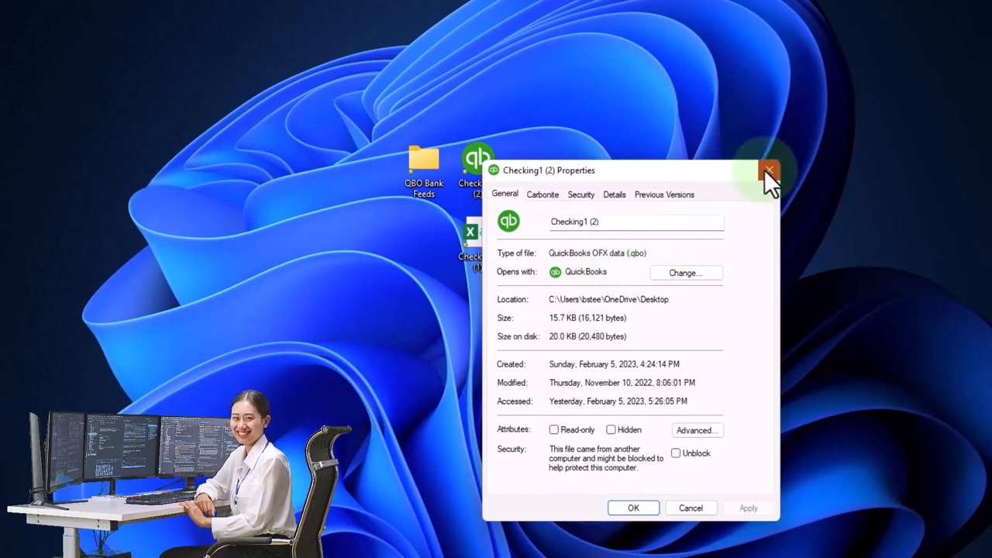
pyautogui.click(769, 171)
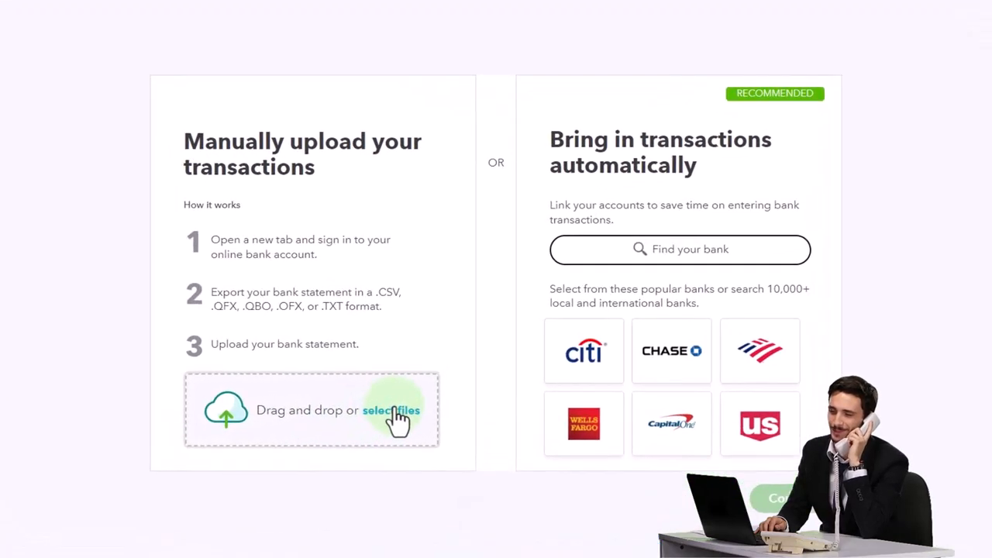
# - Upload Checking1 (2).qbo from the Desktop and continue to the account selection step
pyautogui.click(391, 409)
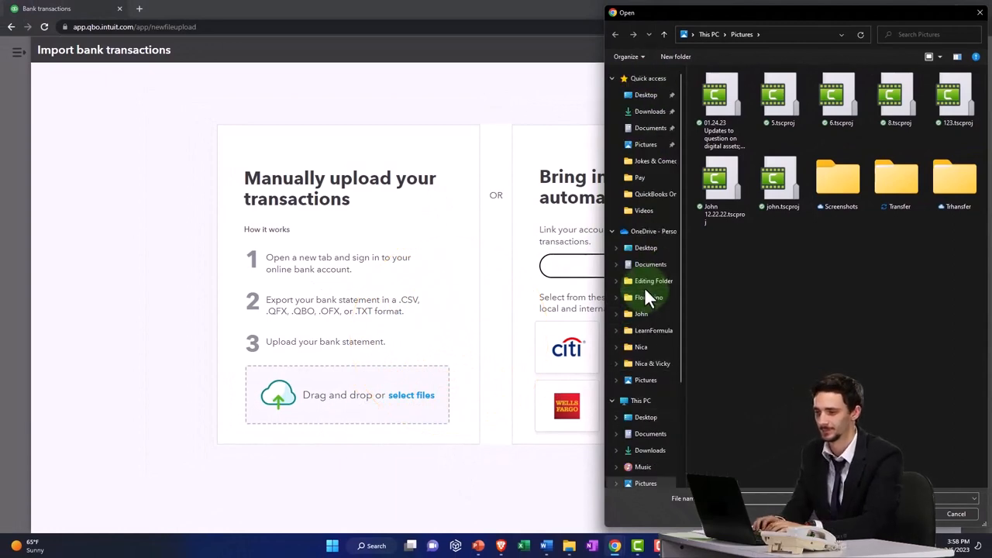
pyautogui.click(645, 94)
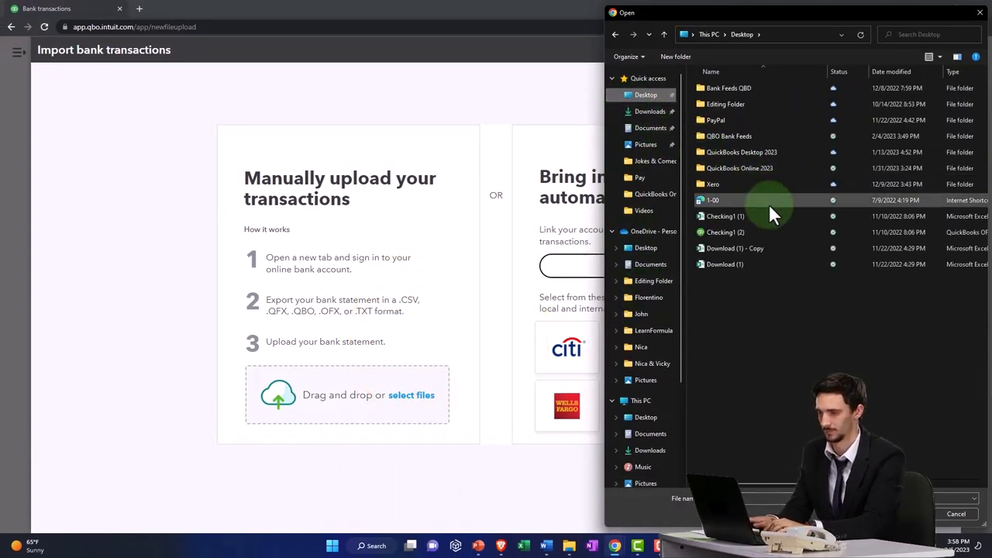
pyautogui.click(725, 232)
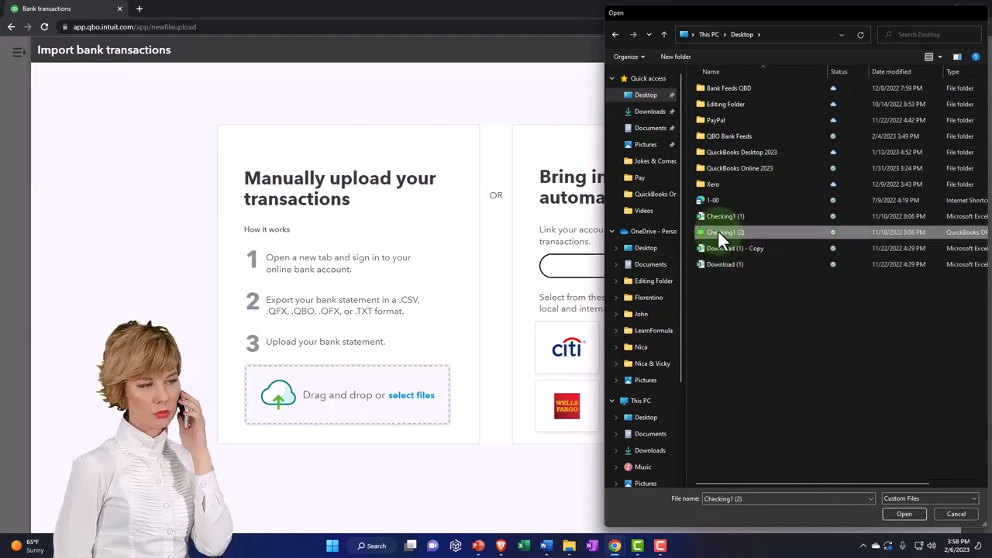
pyautogui.click(903, 514)
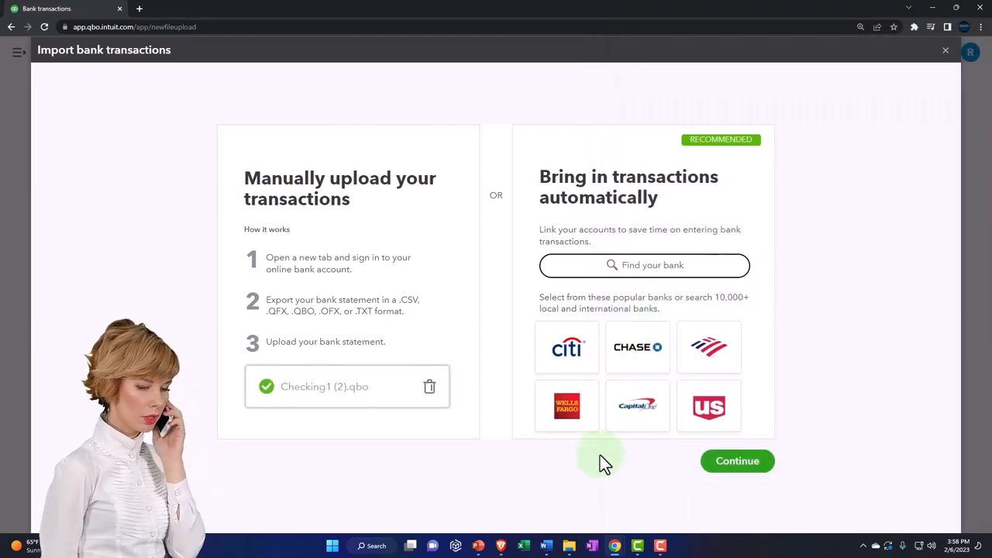
pyautogui.click(736, 460)
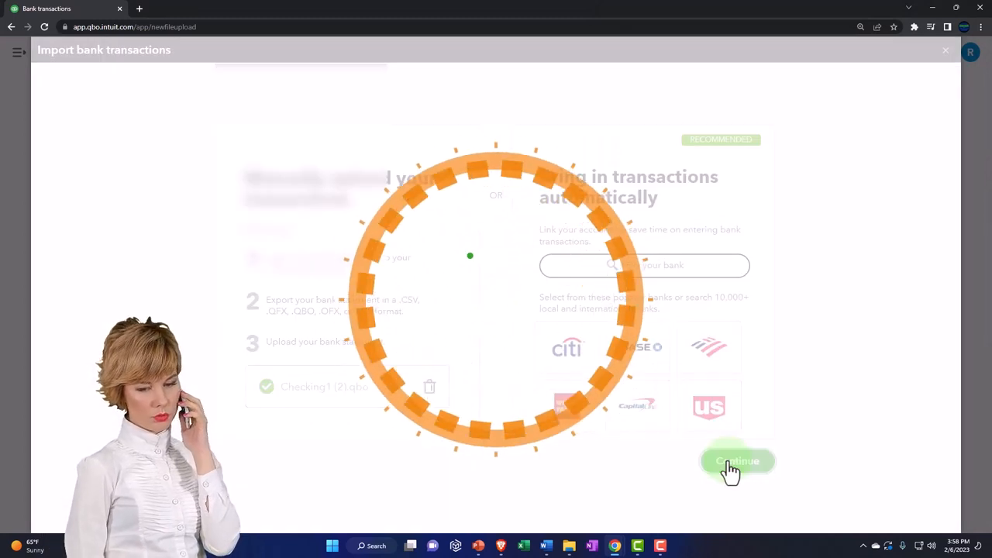
pyautogui.click(737, 460)
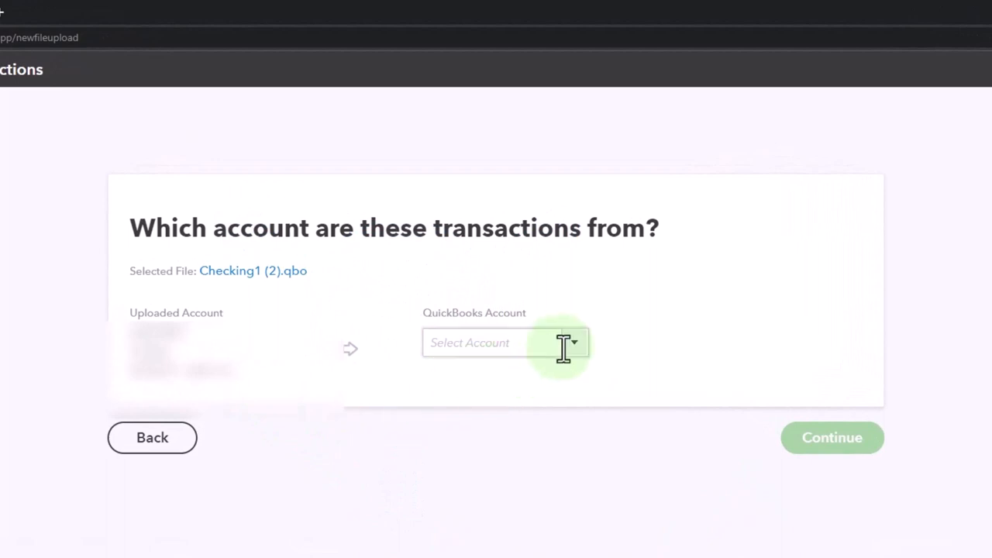
# - Choose Add new from the QuickBooks Account list to create a receiving account
pyautogui.click(504, 343)
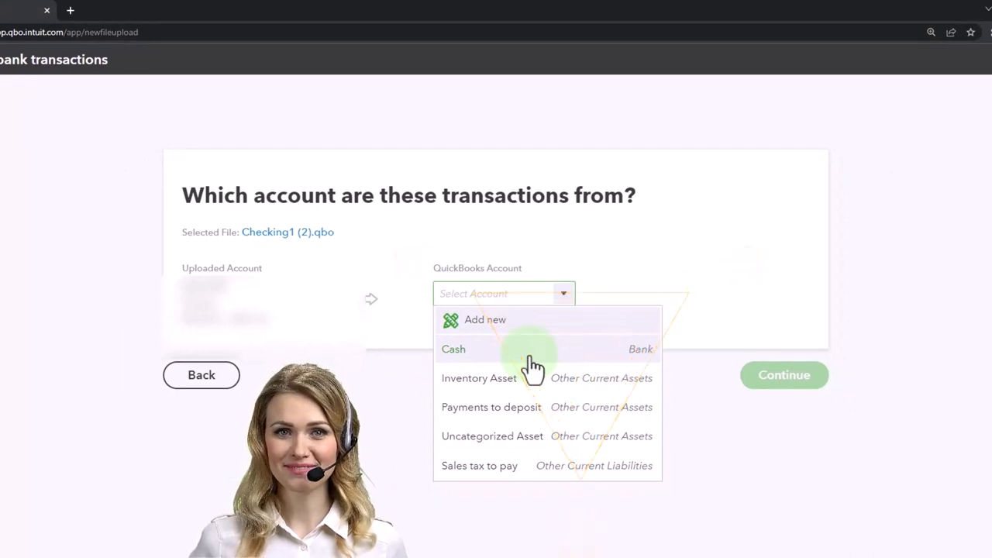
pyautogui.moveTo(643, 372)
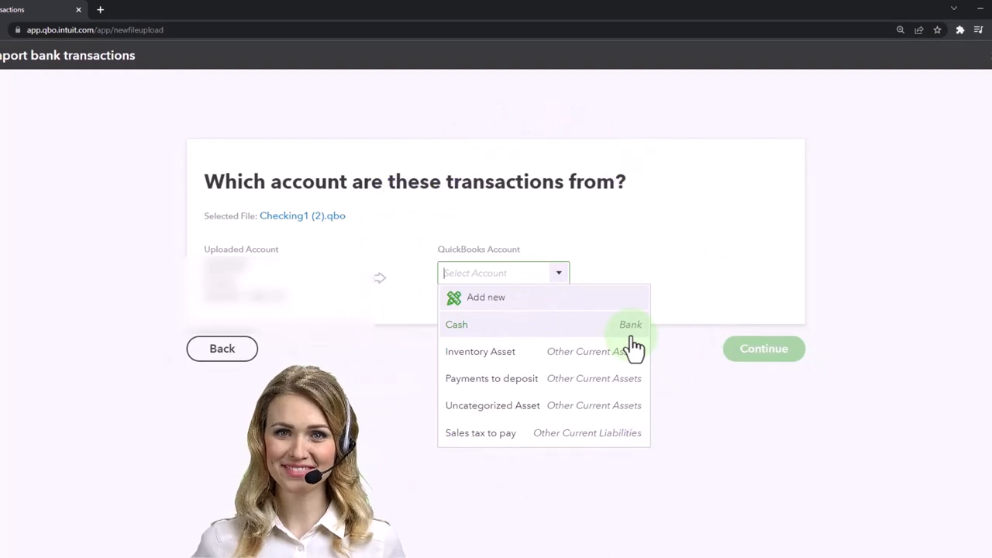
pyautogui.click(487, 297)
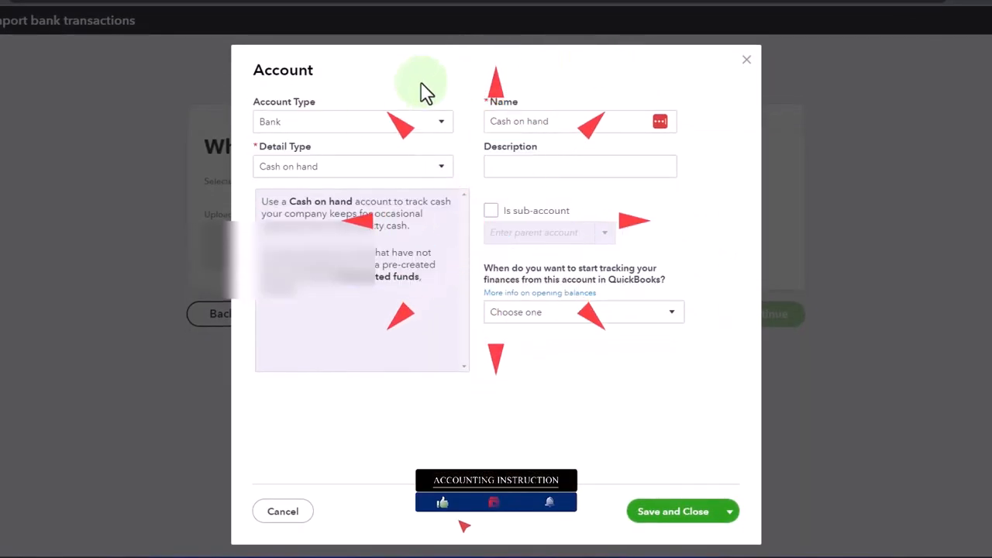
# - Set the new account to Bank type with Checking as the detail type
pyautogui.click(353, 121)
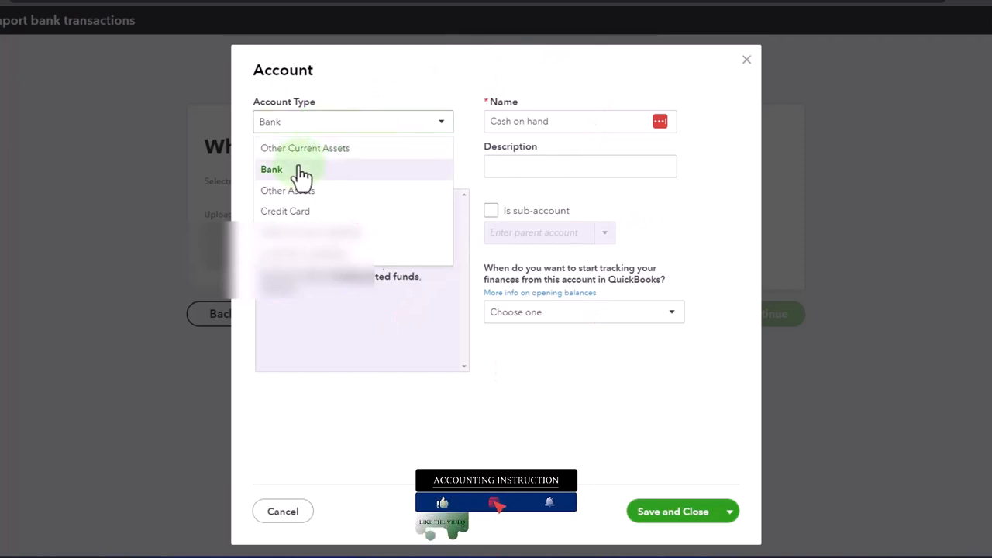
pyautogui.click(272, 169)
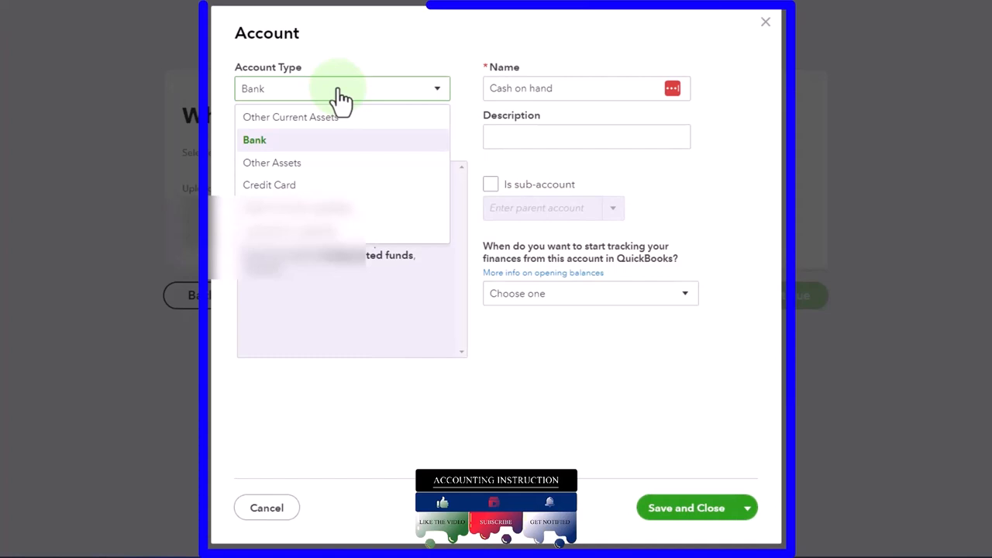
pyautogui.click(254, 140)
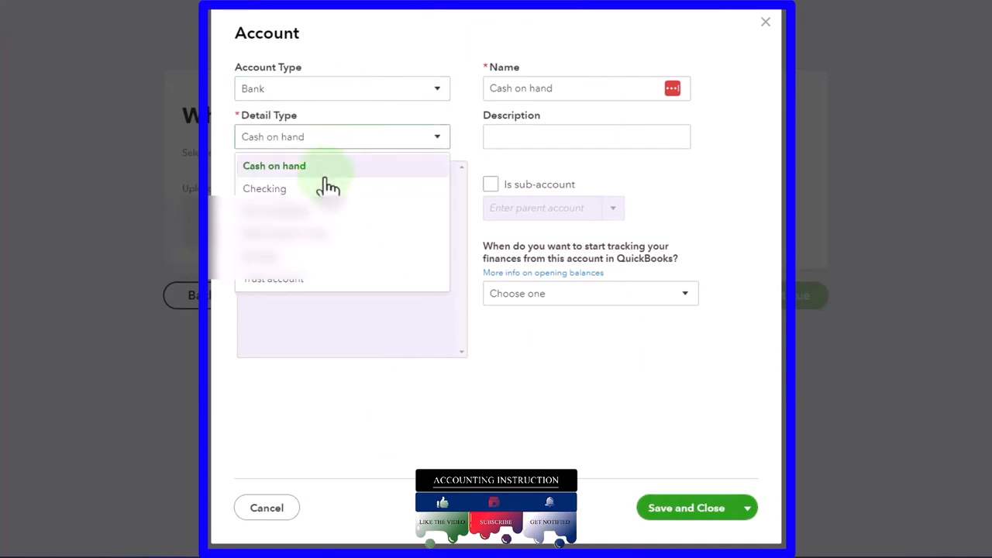
pyautogui.click(263, 189)
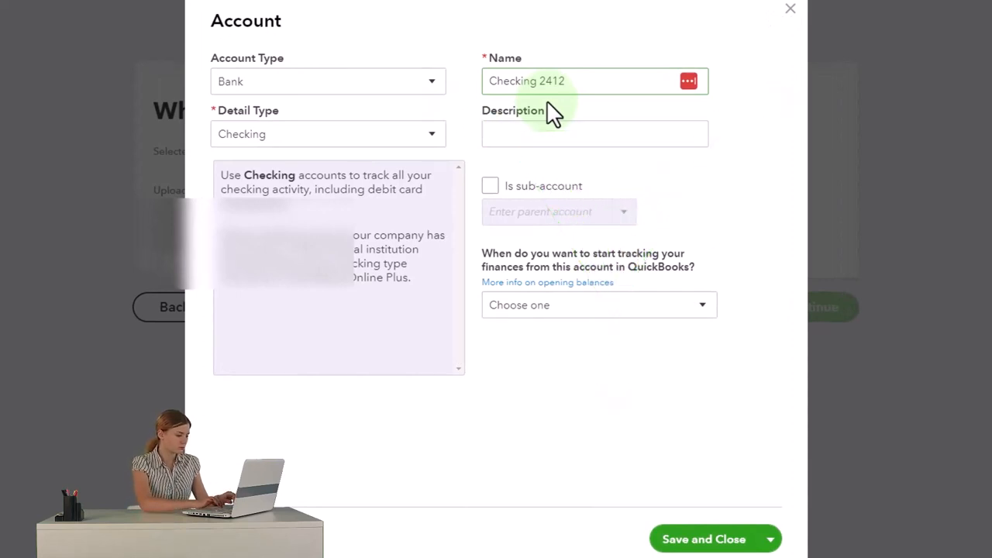
pyautogui.moveTo(535, 163)
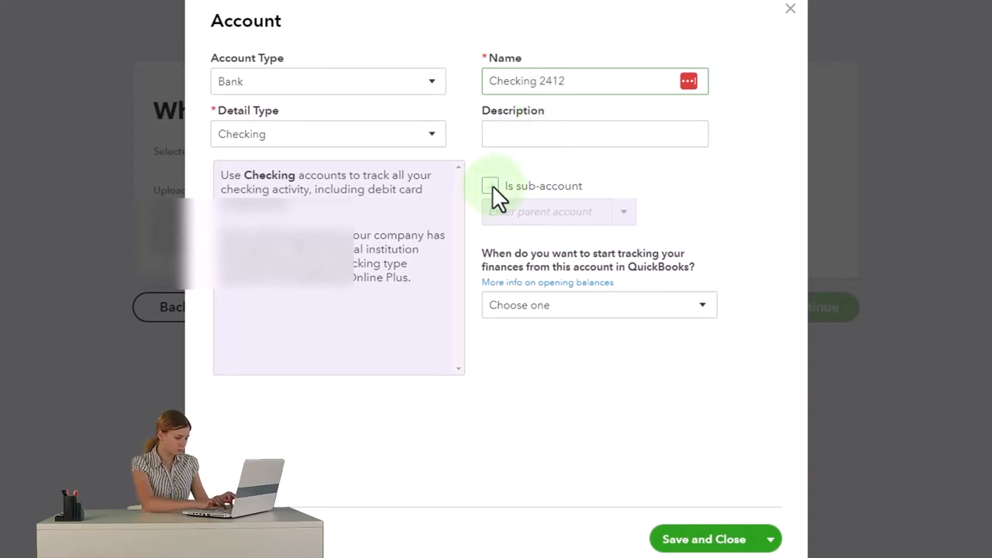
# - Mark the account as a sub-account of Cash and set tracking start to Other (custom date)
pyautogui.click(489, 186)
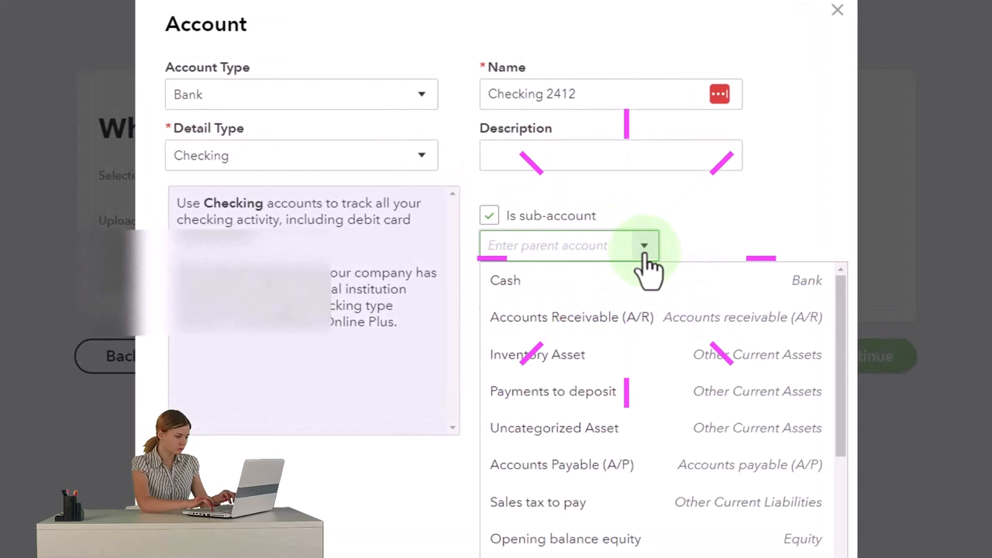
pyautogui.click(506, 278)
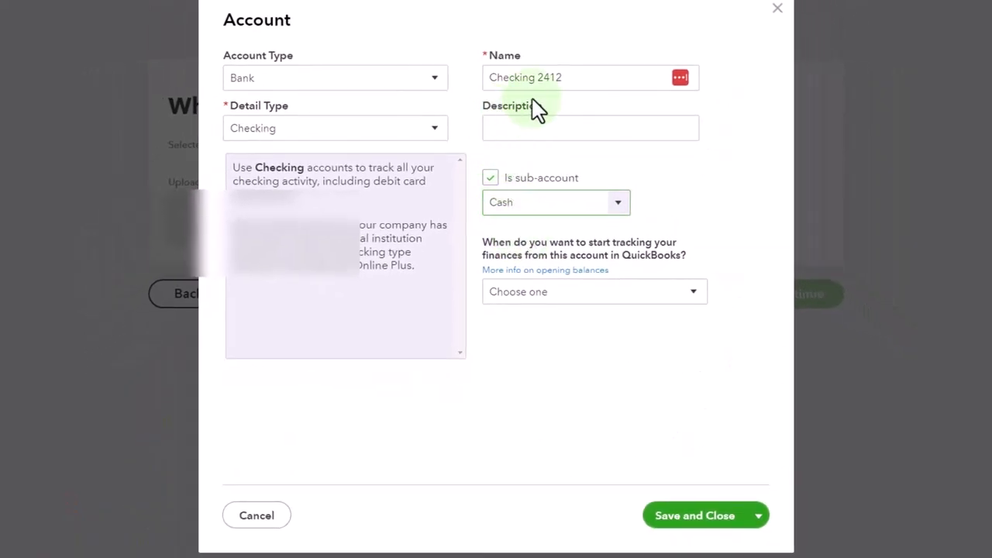
pyautogui.click(592, 291)
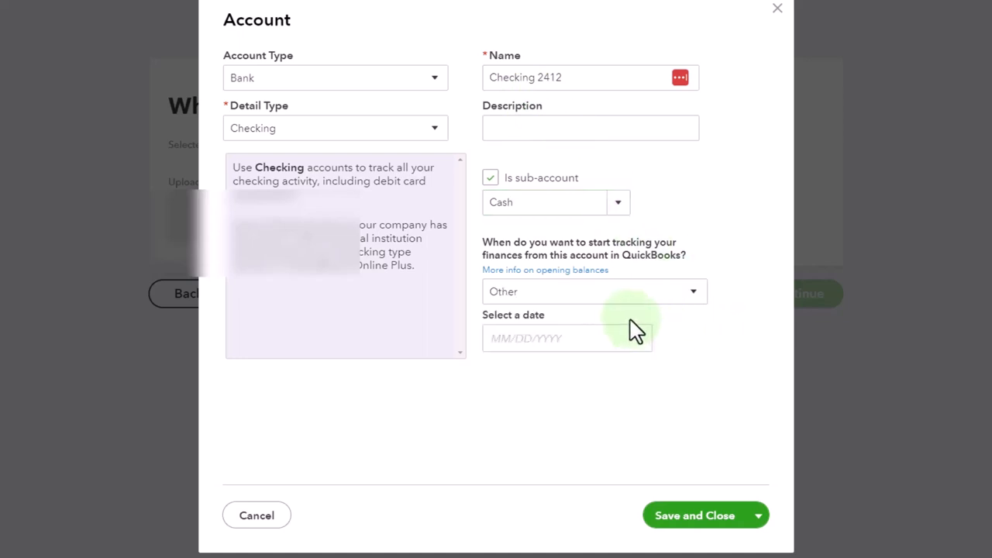
pyautogui.moveTo(612, 302)
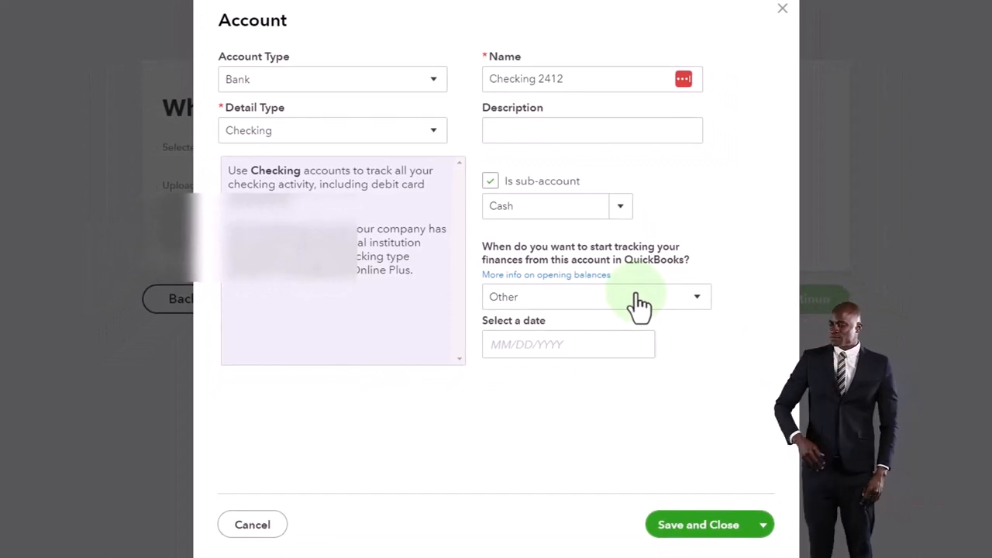
pyautogui.moveTo(694, 302)
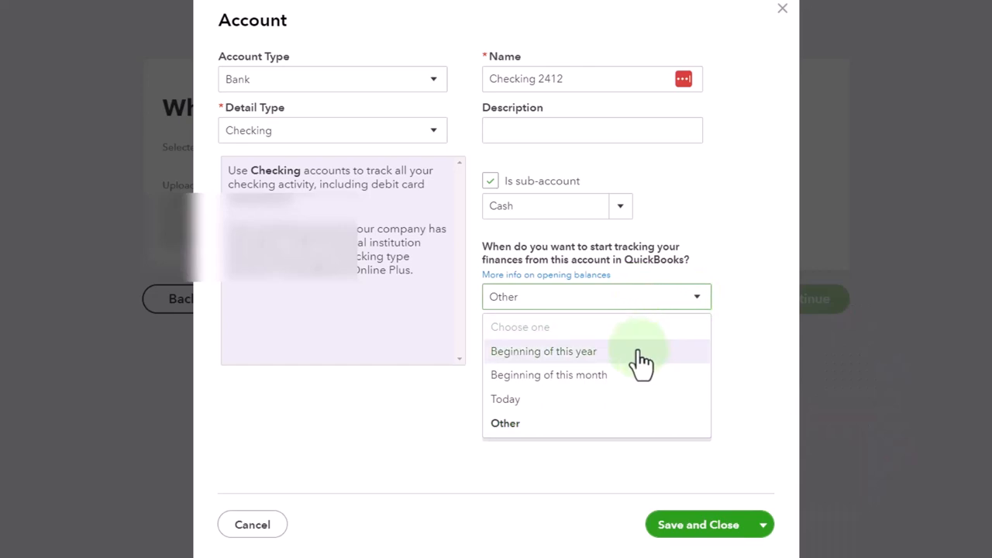
pyautogui.moveTo(643, 399)
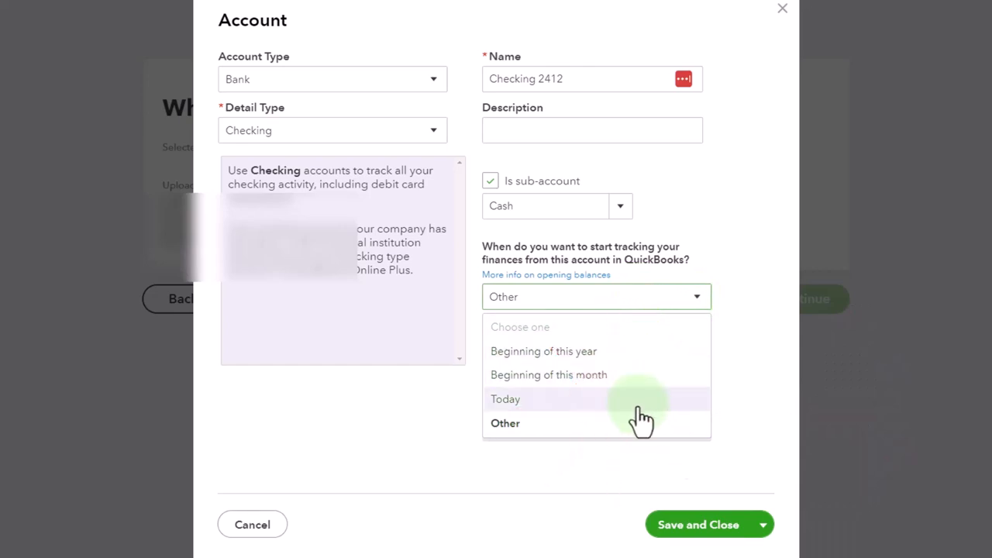
pyautogui.click(505, 423)
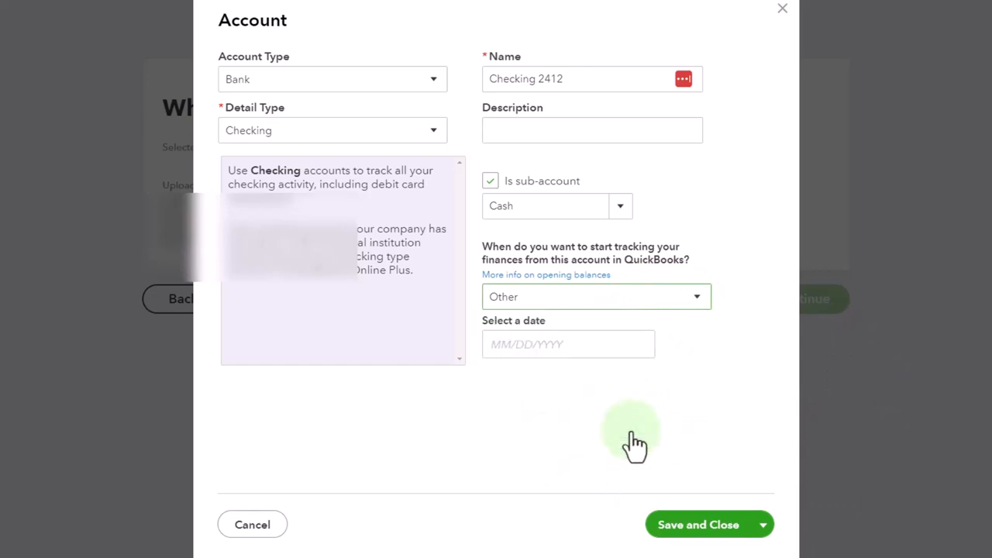
# - Pick 09/01/2022 in the calendar as the tracking start date and move to the balance field
pyautogui.click(567, 344)
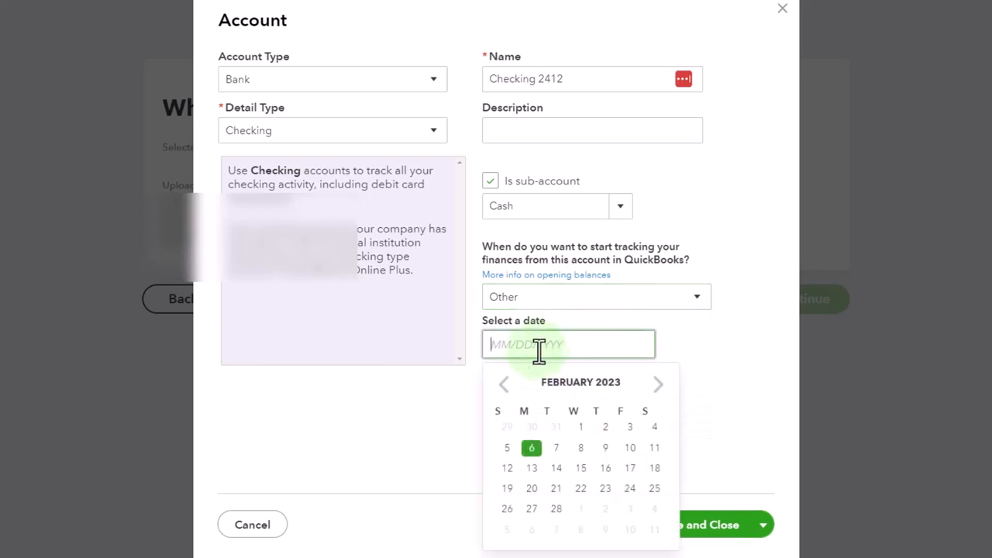
pyautogui.click(503, 384)
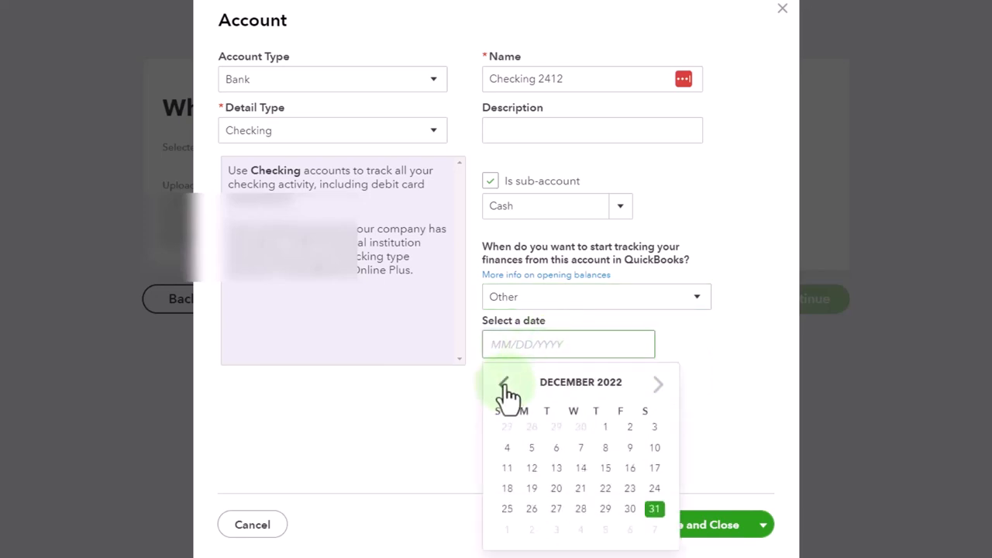
pyautogui.click(505, 382)
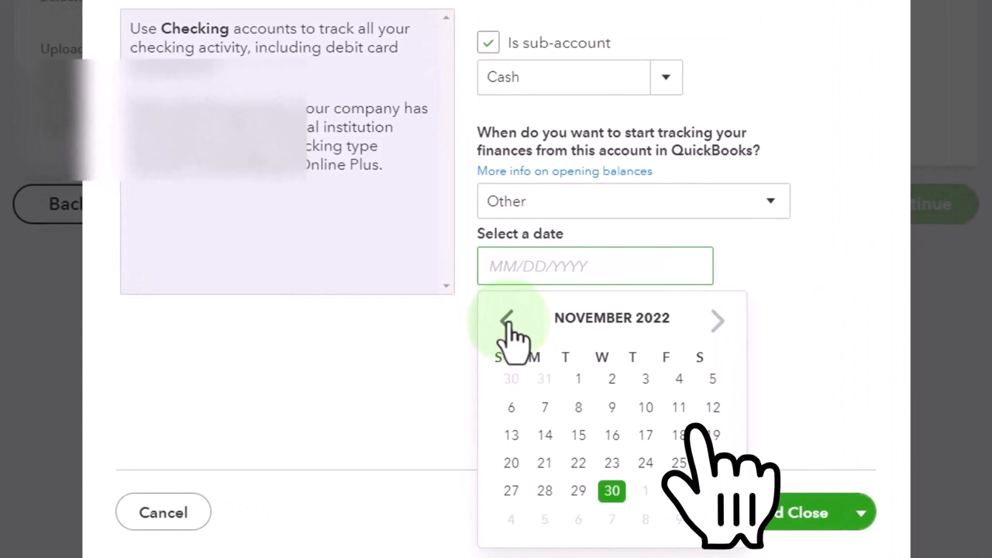
pyautogui.click(505, 319)
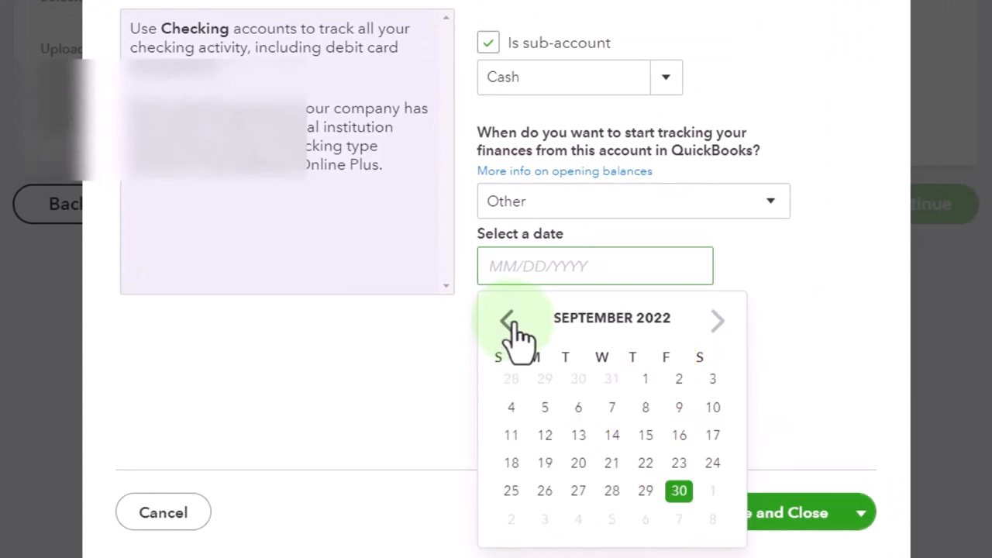
pyautogui.click(645, 378)
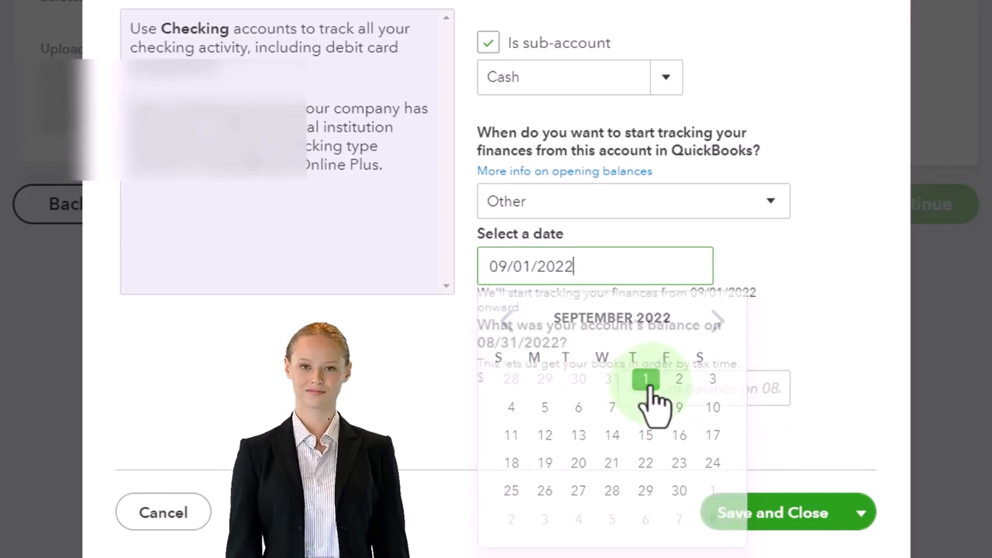
pyautogui.click(644, 378)
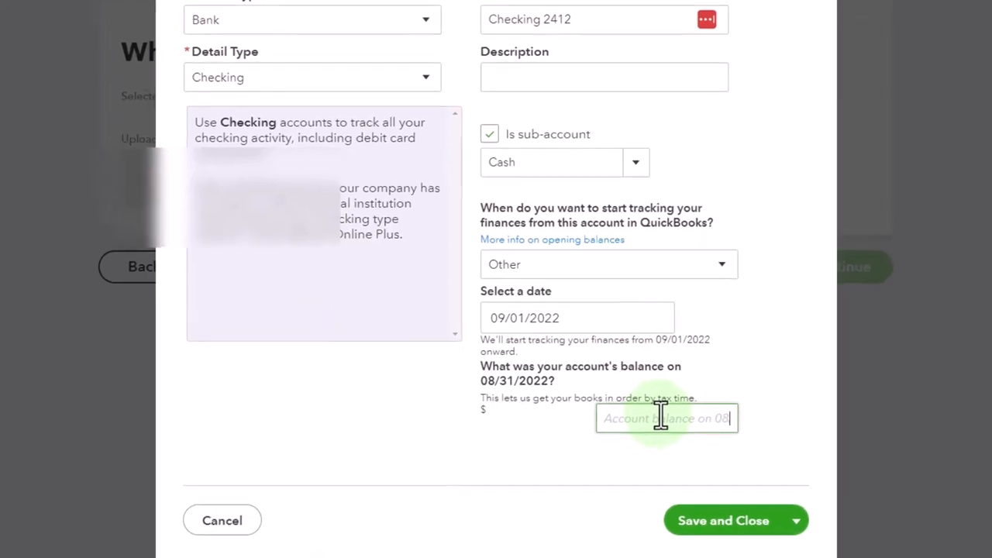
pyautogui.scroll(-3)
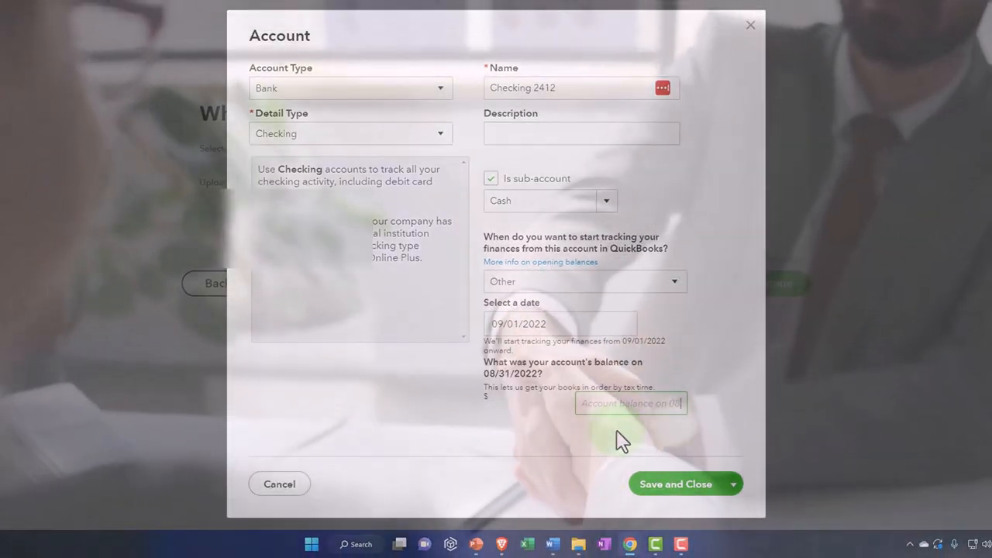
# - Enter 0 as the account's opening balance
pyautogui.write('0.00')
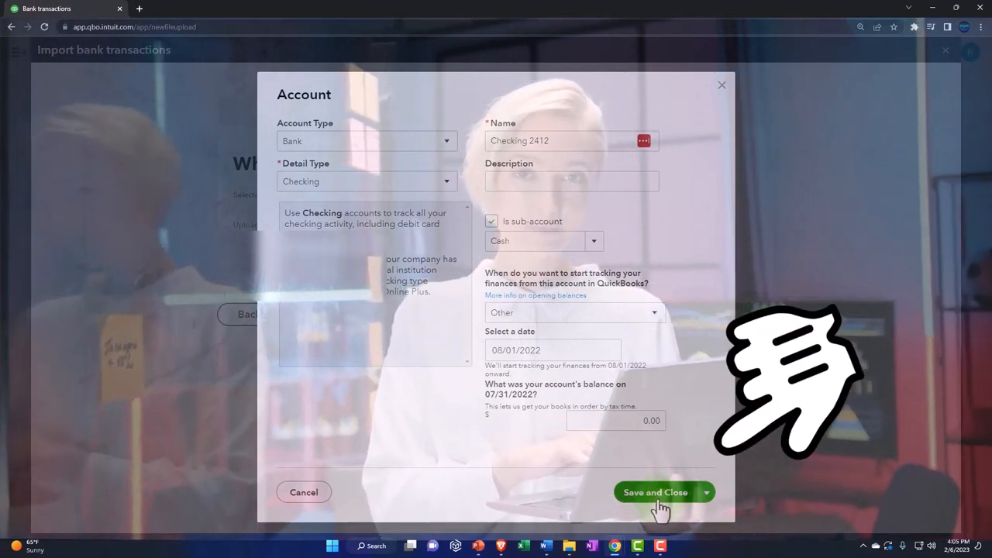
# - Save the Checking 2412 sub-account and import the uploaded transactions into Cash:Checking 2412
pyautogui.click(654, 492)
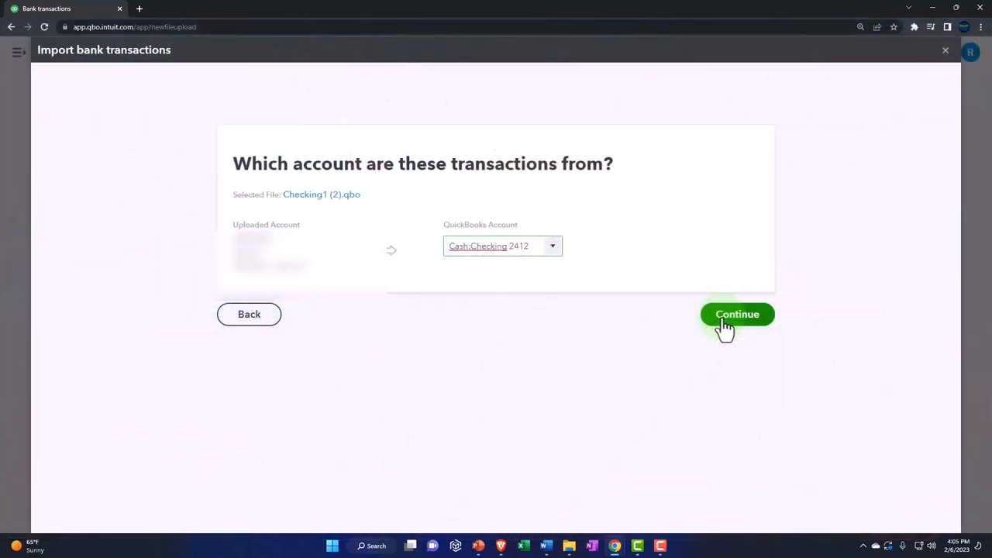
pyautogui.click(738, 313)
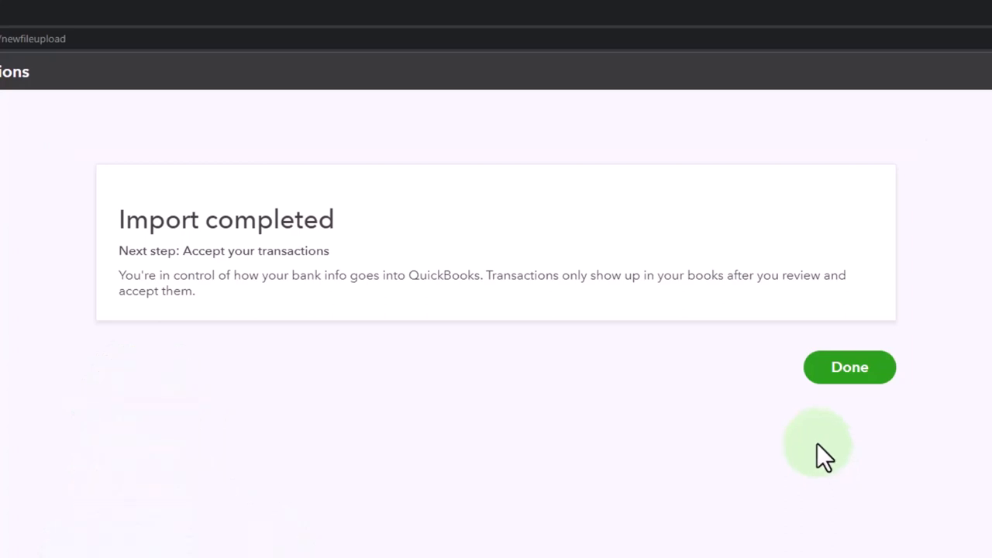
pyautogui.moveTo(829, 406)
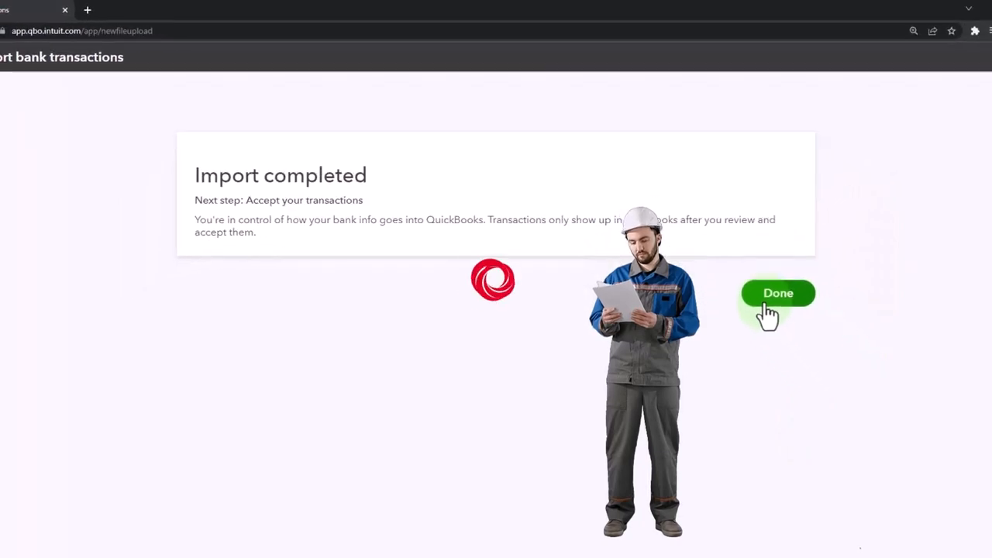
# - Finish the import and dismiss the bank connection popup to reach Banking with 91 transactions
pyautogui.click(777, 293)
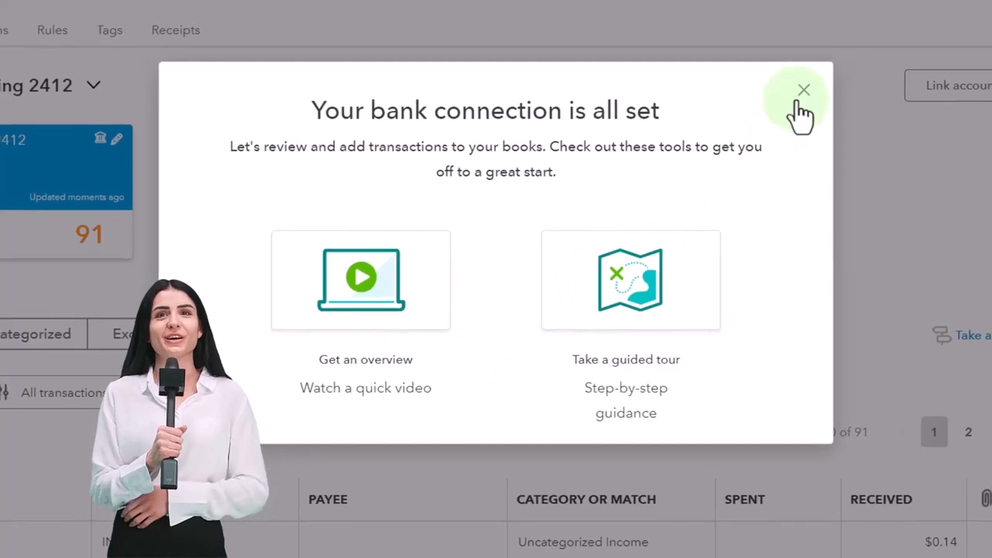
pyautogui.click(803, 90)
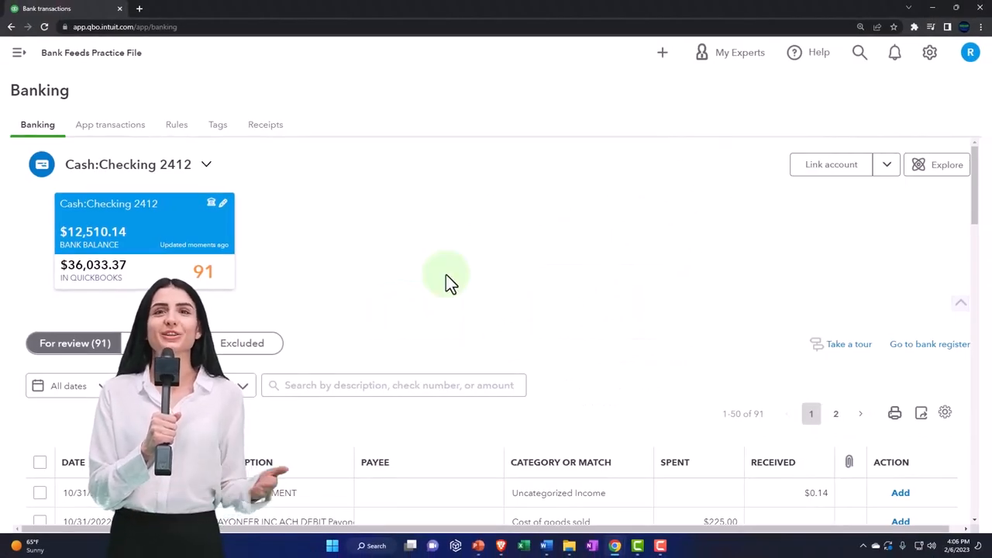